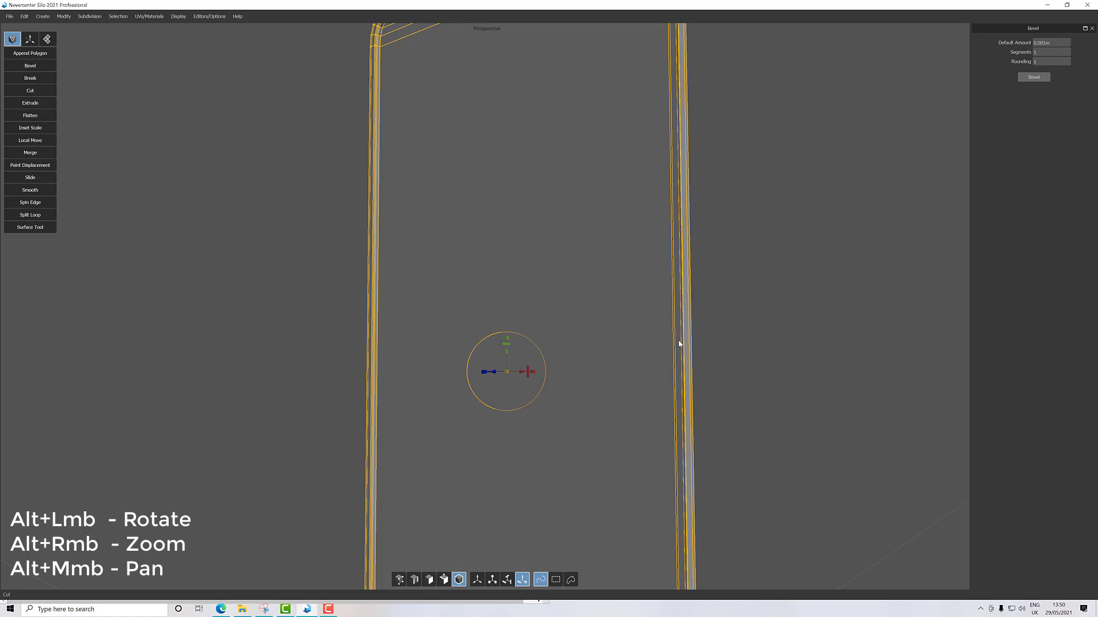
mouse_move(577, 229)
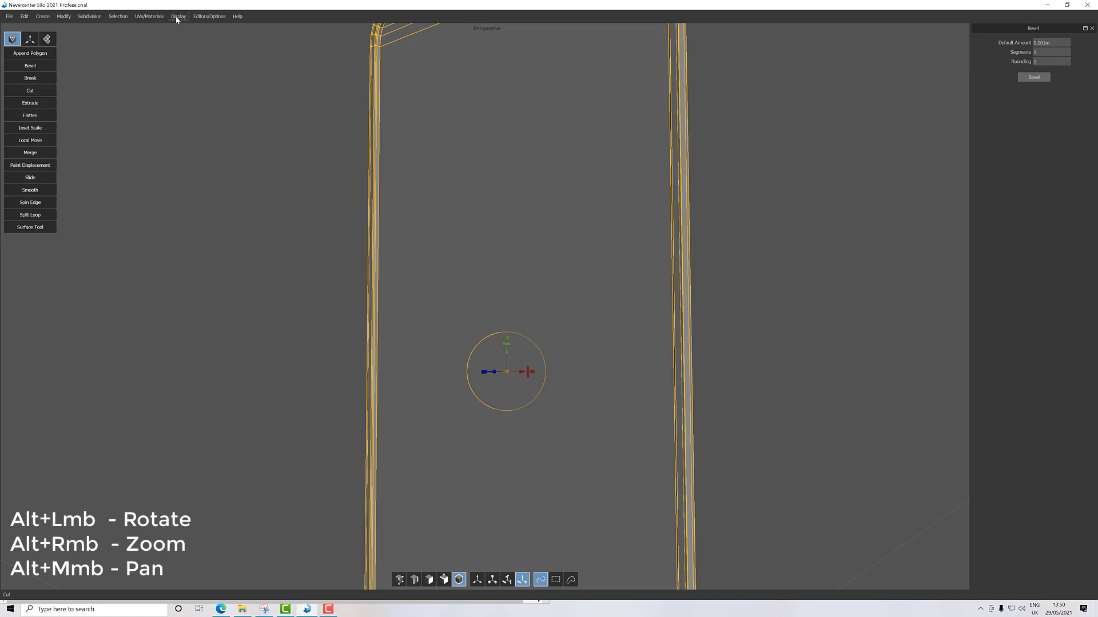
Use Display > Frame Selection to fit the entire phone slab in the viewport.
left_click(178, 16)
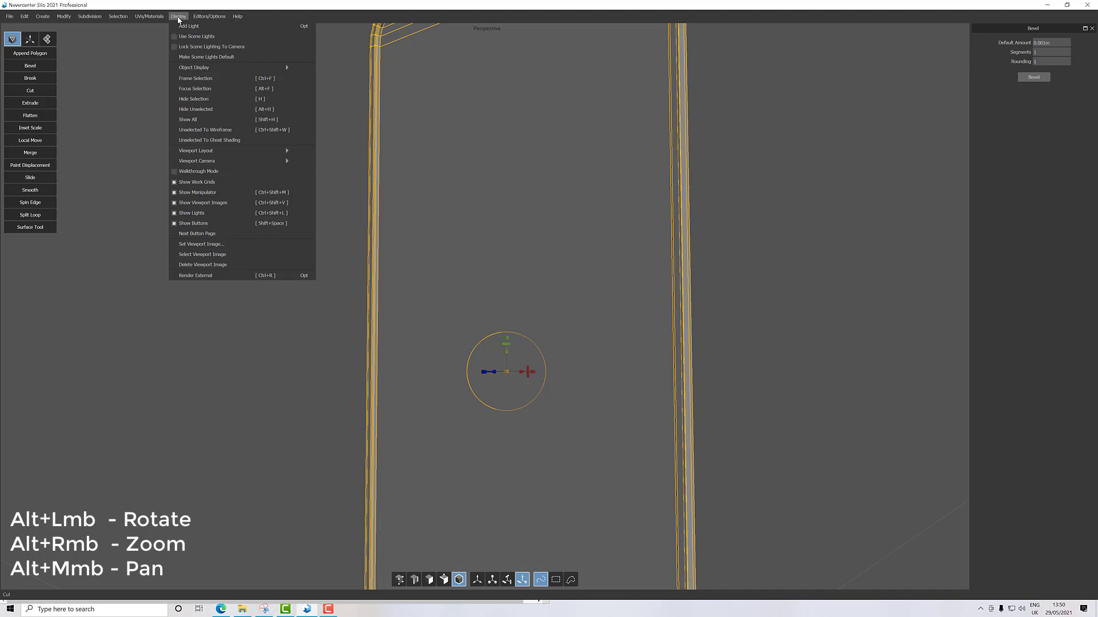
left_click(187, 119)
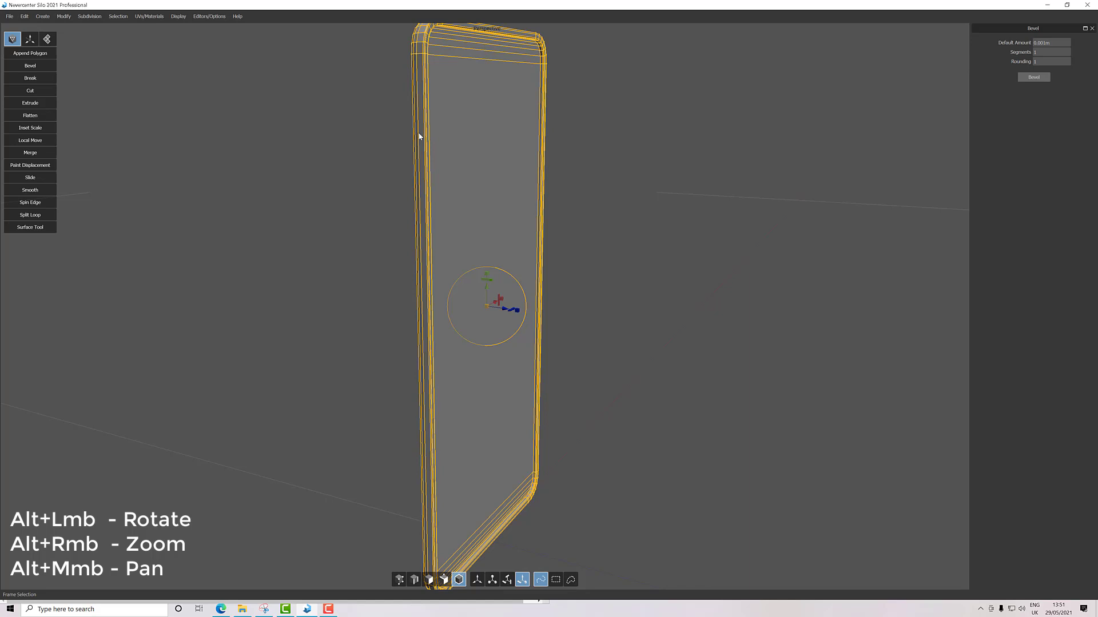
mouse_move(178, 16)
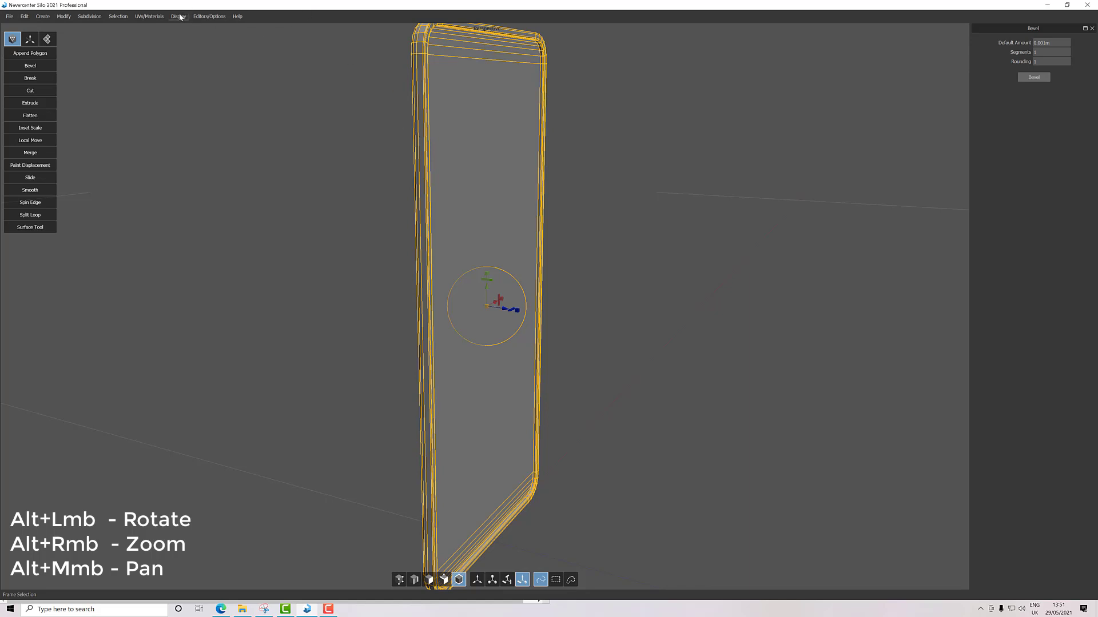
Show the Scene Editor panel listing the scene's single object, Cube.
left_click(177, 16)
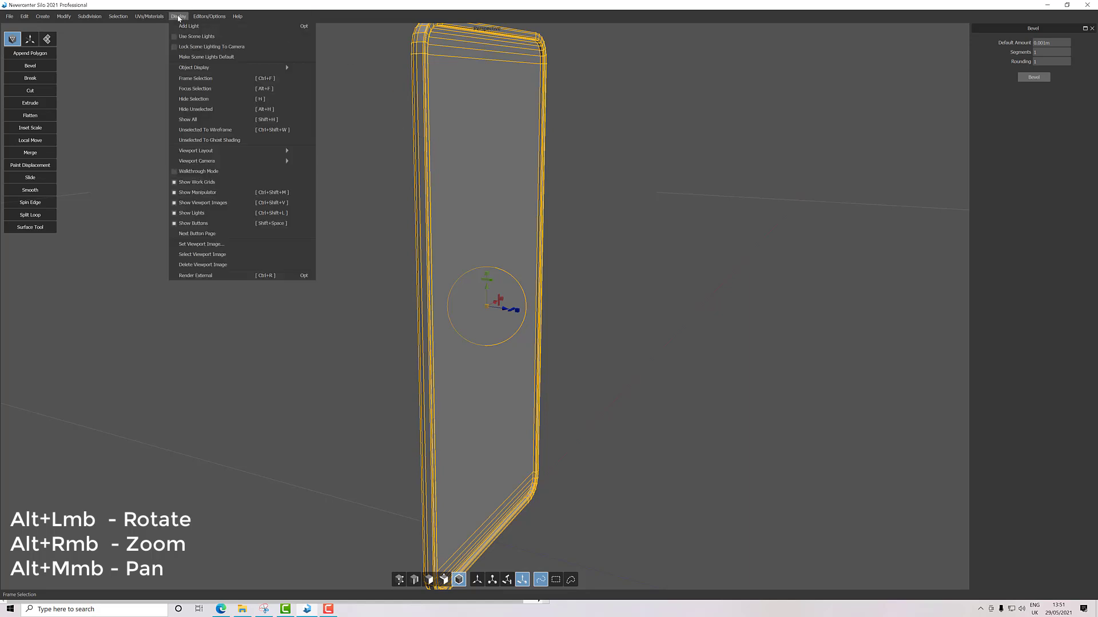
left_click(208, 16)
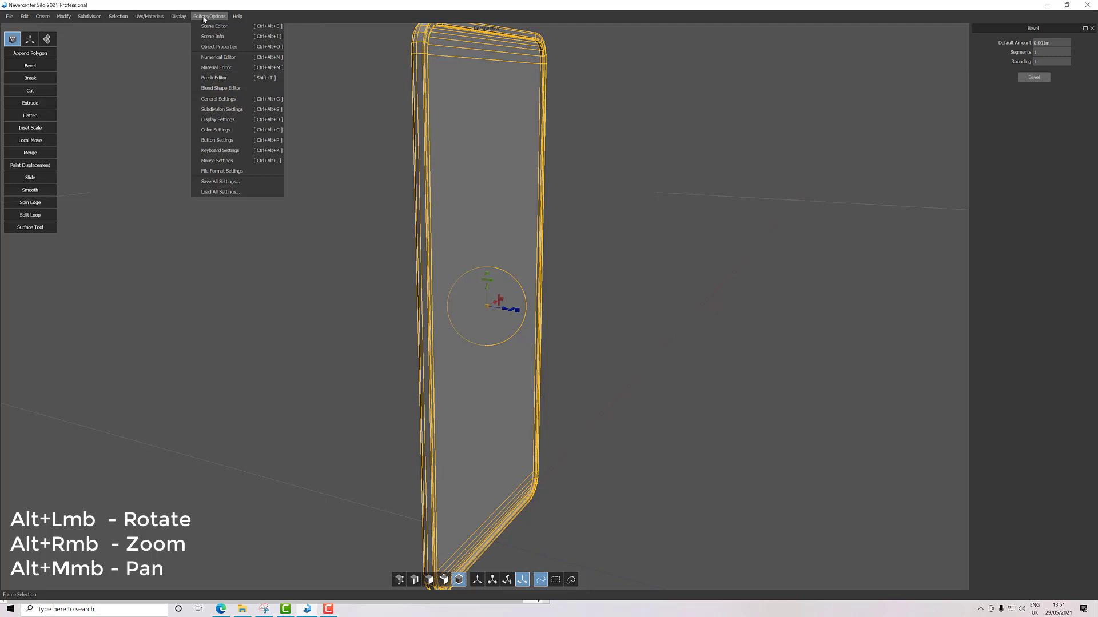
mouse_move(209, 24)
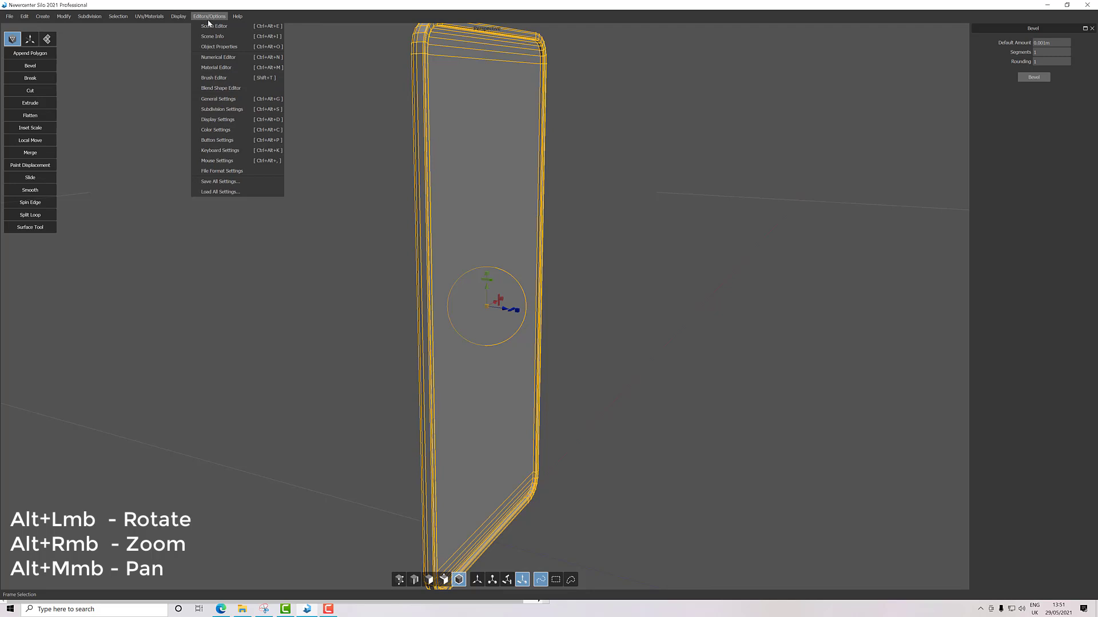
left_click(212, 25)
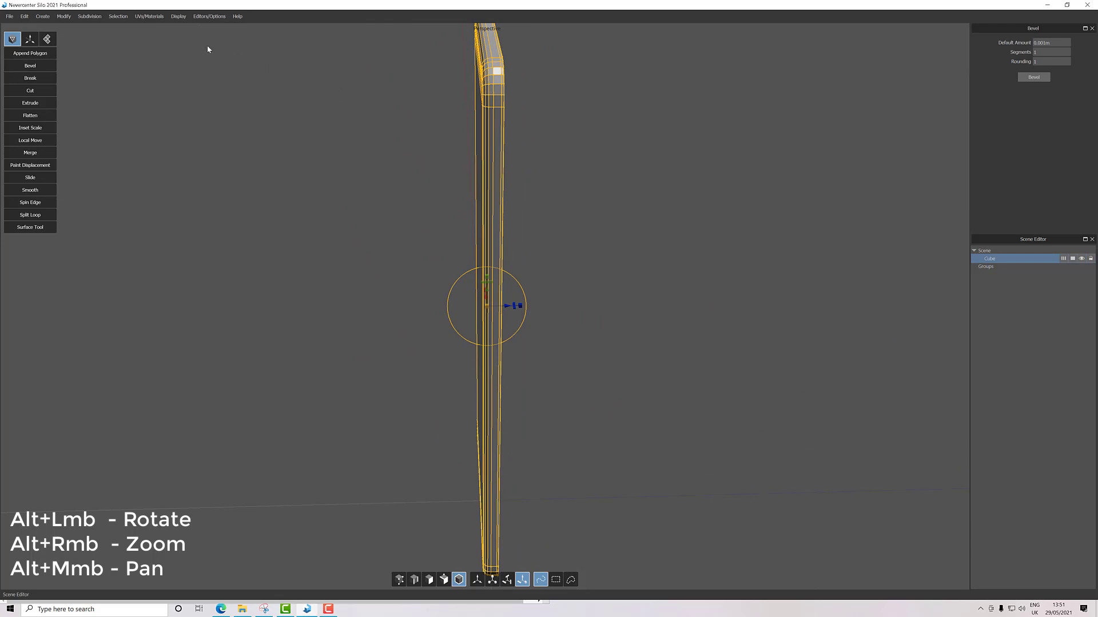
mouse_move(460, 482)
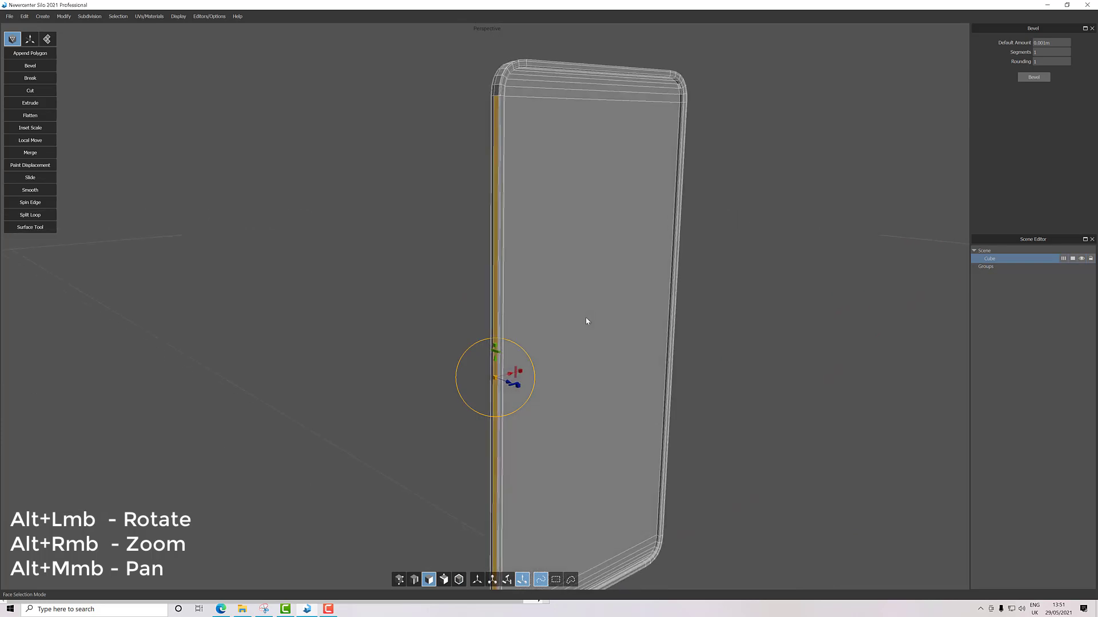
Copy the selected side face of the phone via Edit > Copy.
left_click(24, 16)
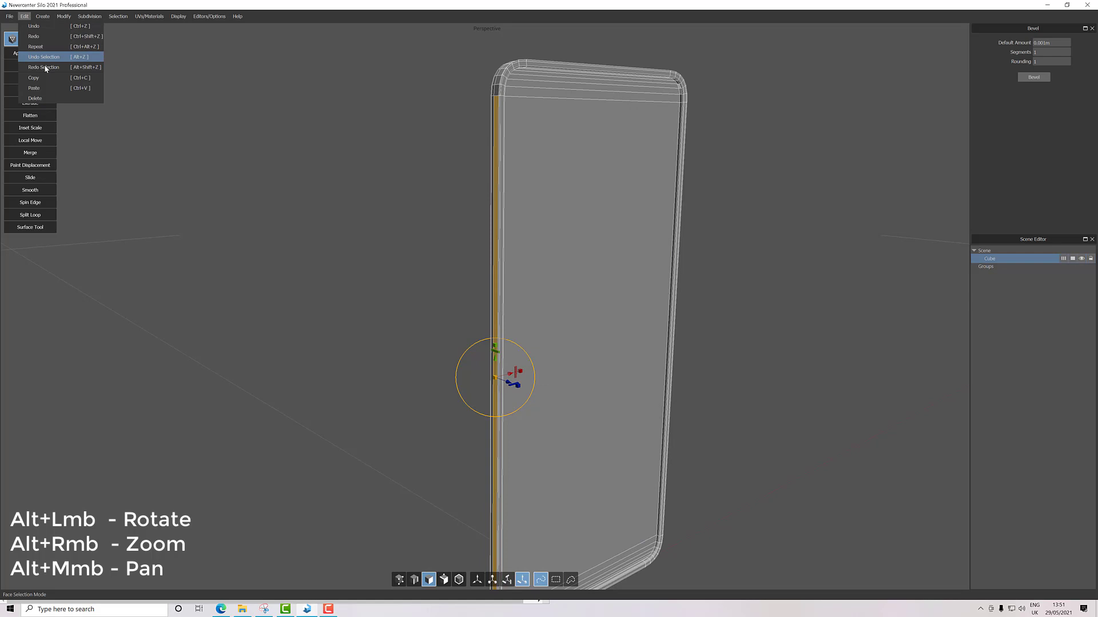
mouse_move(46, 77)
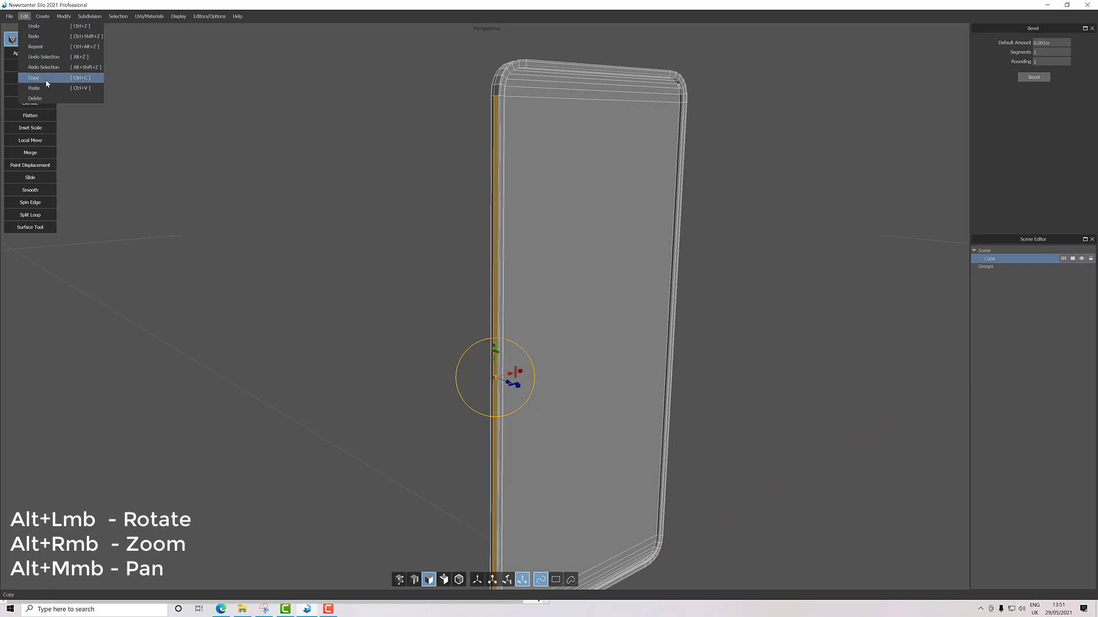
left_click(34, 88)
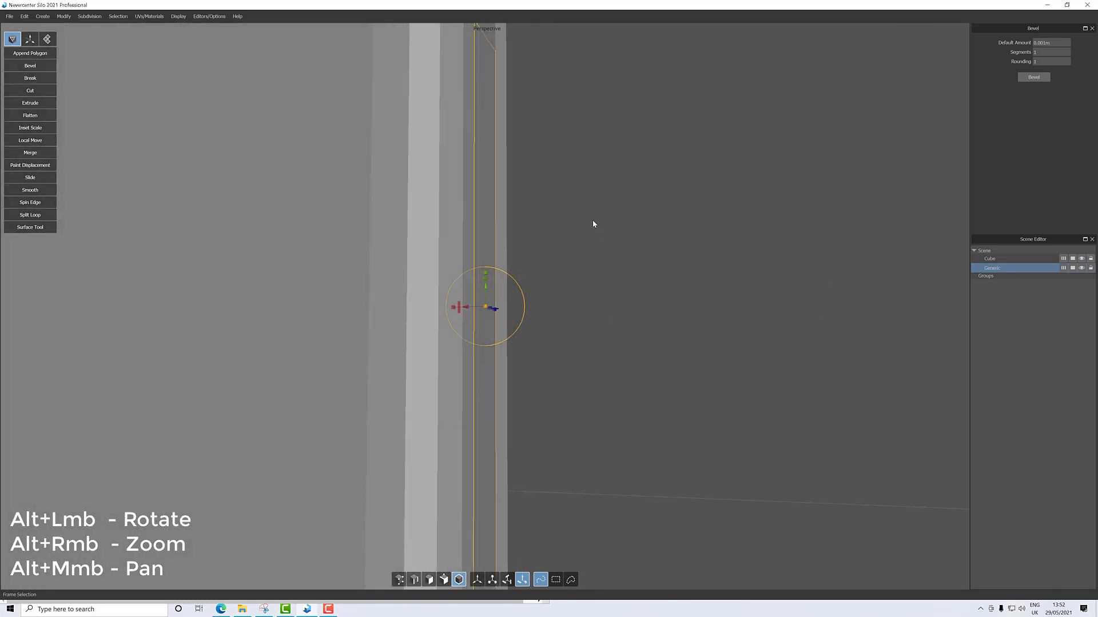
Zoom in on the copied side strip and extrude it by a small negative amount.
left_click_drag(593, 224, 467, 305)
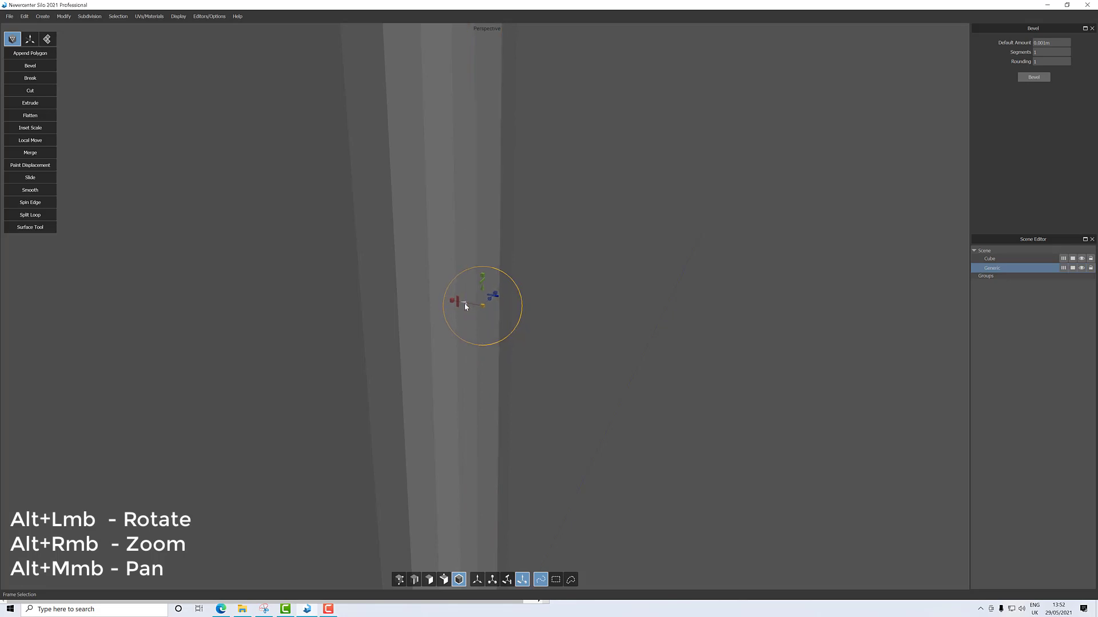
mouse_move(156, 90)
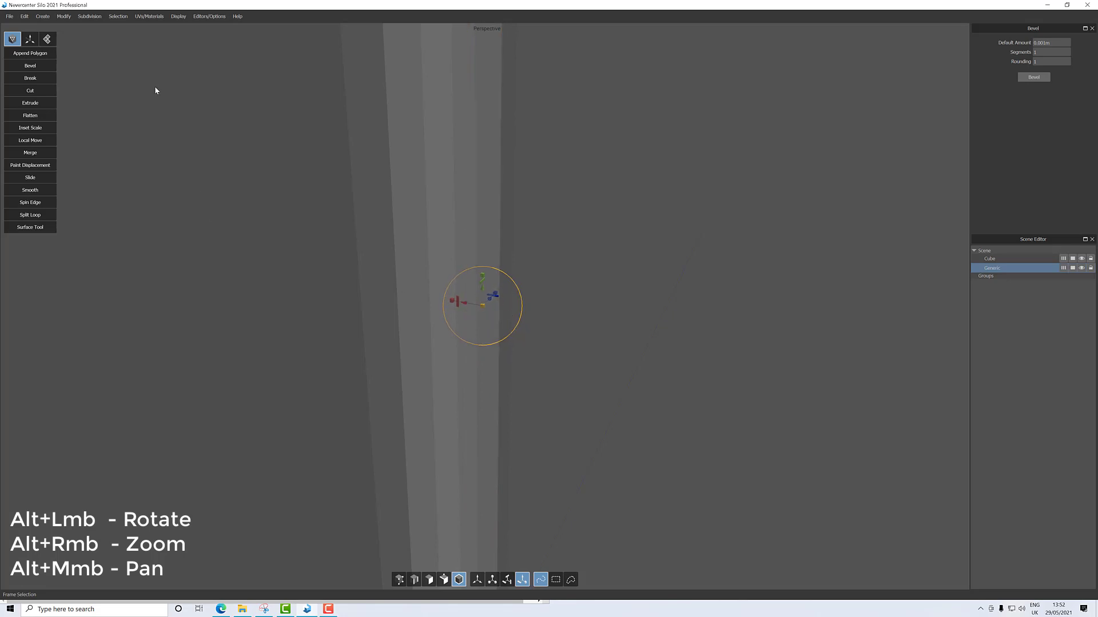
left_click(64, 16)
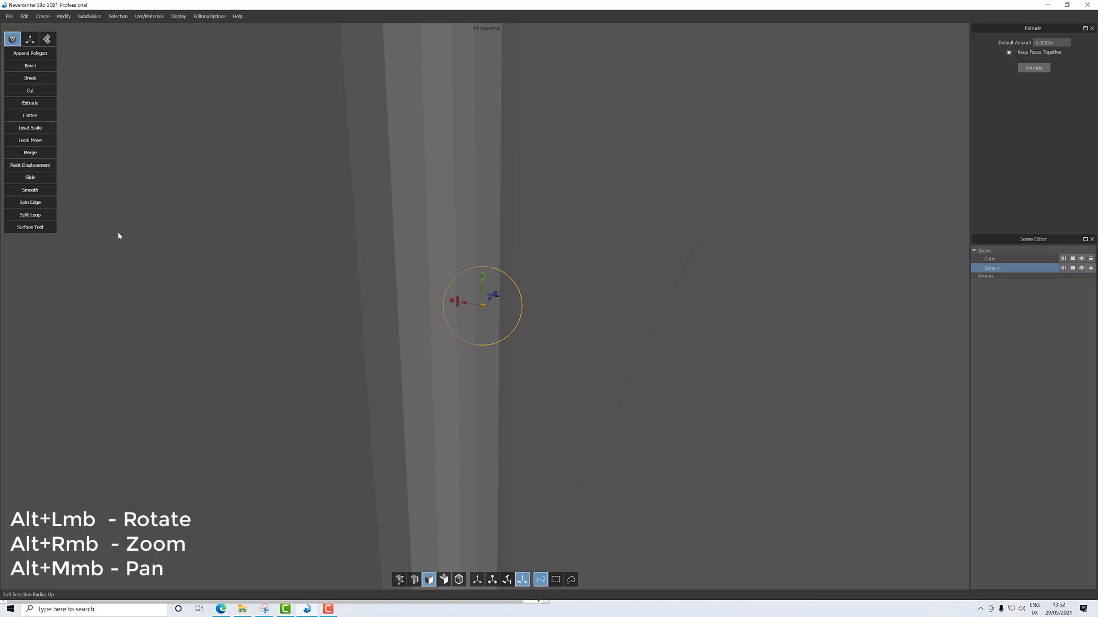
mouse_move(63, 16)
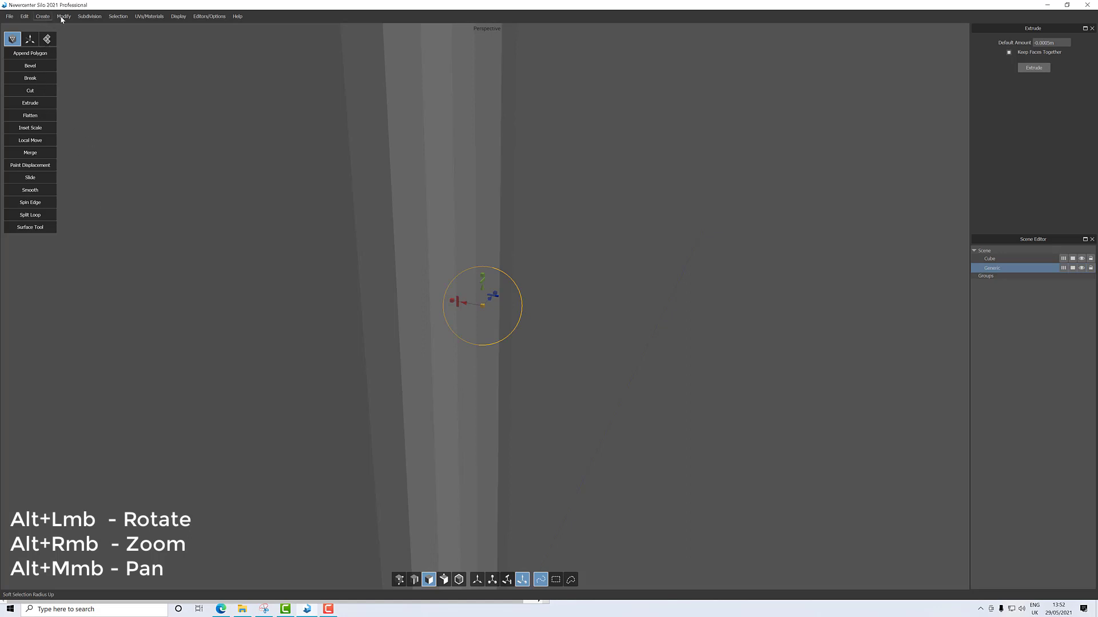
left_click(63, 16)
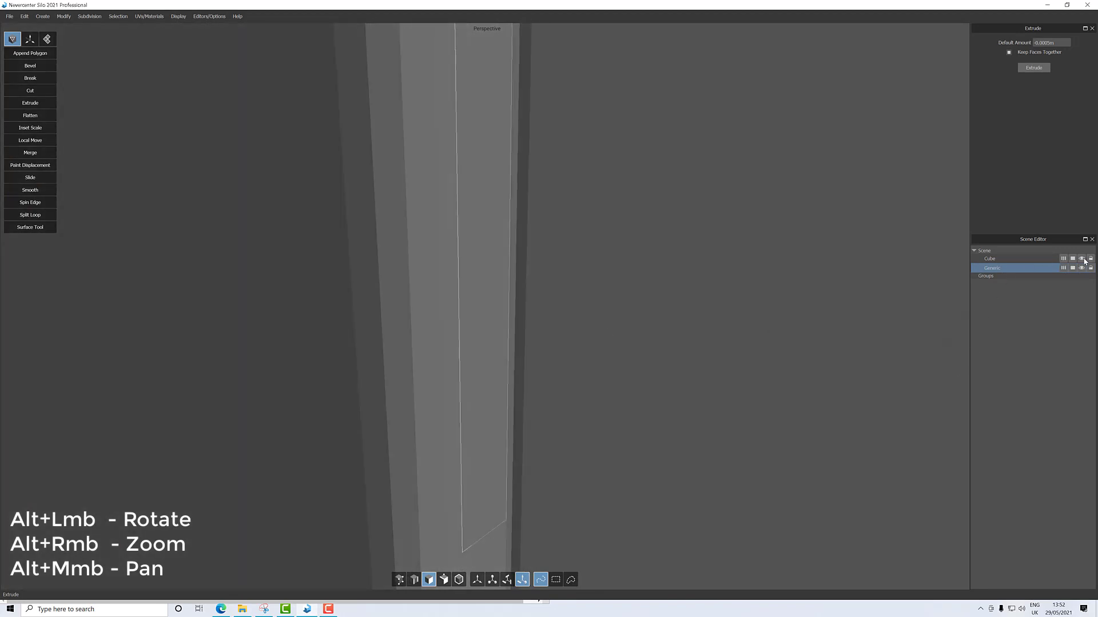
Hide the Cube phone body and extrude the strip into a thick rectangular block.
left_click(1082, 259)
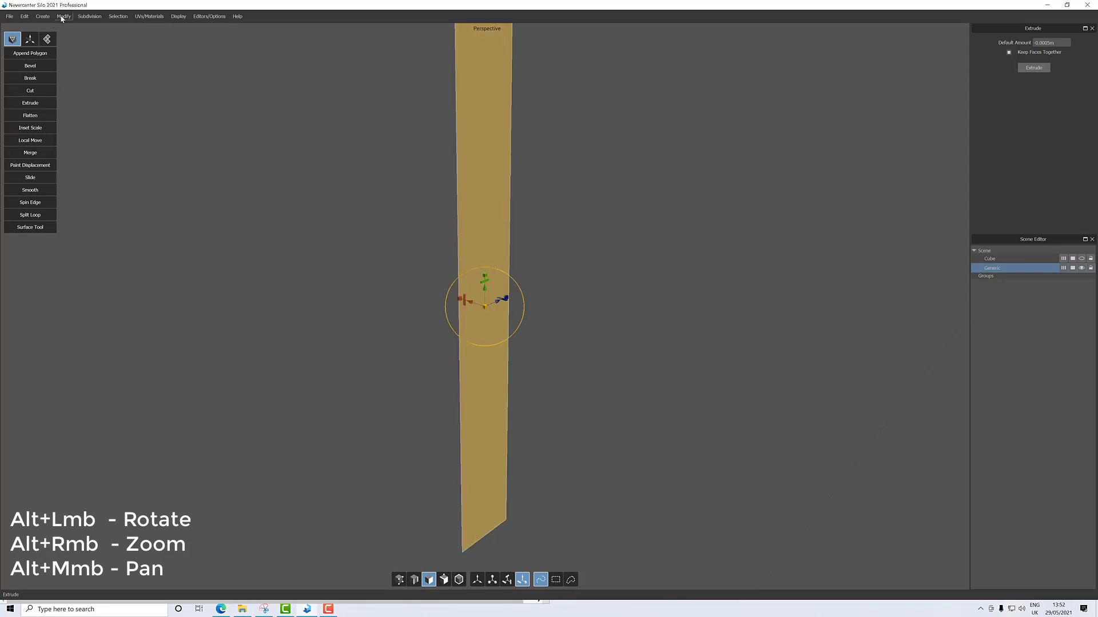
left_click(63, 16)
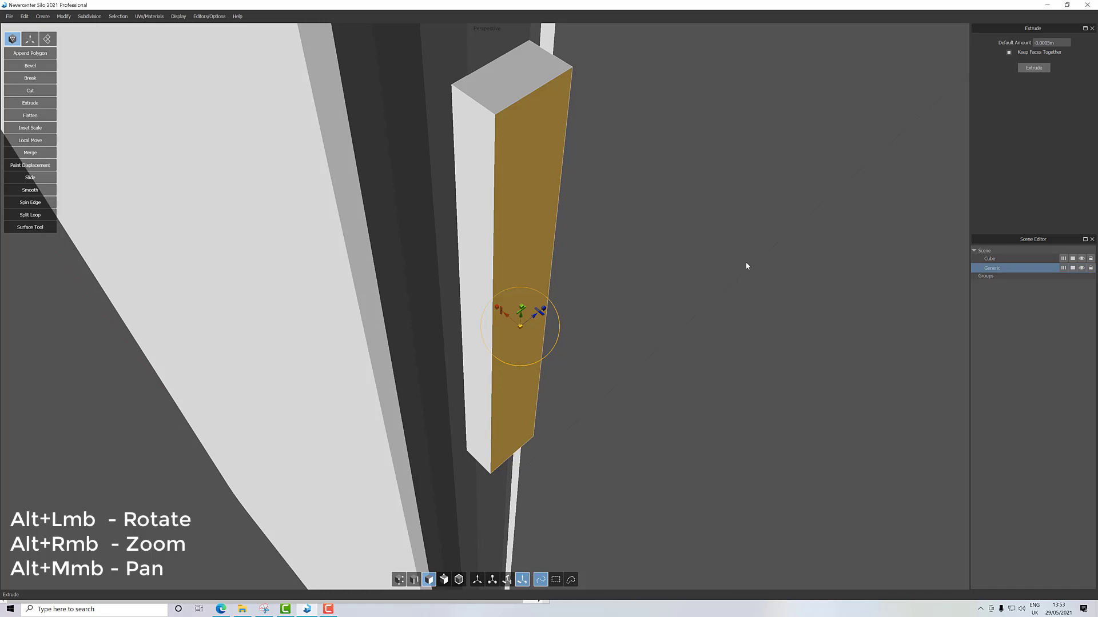
mouse_move(247, 42)
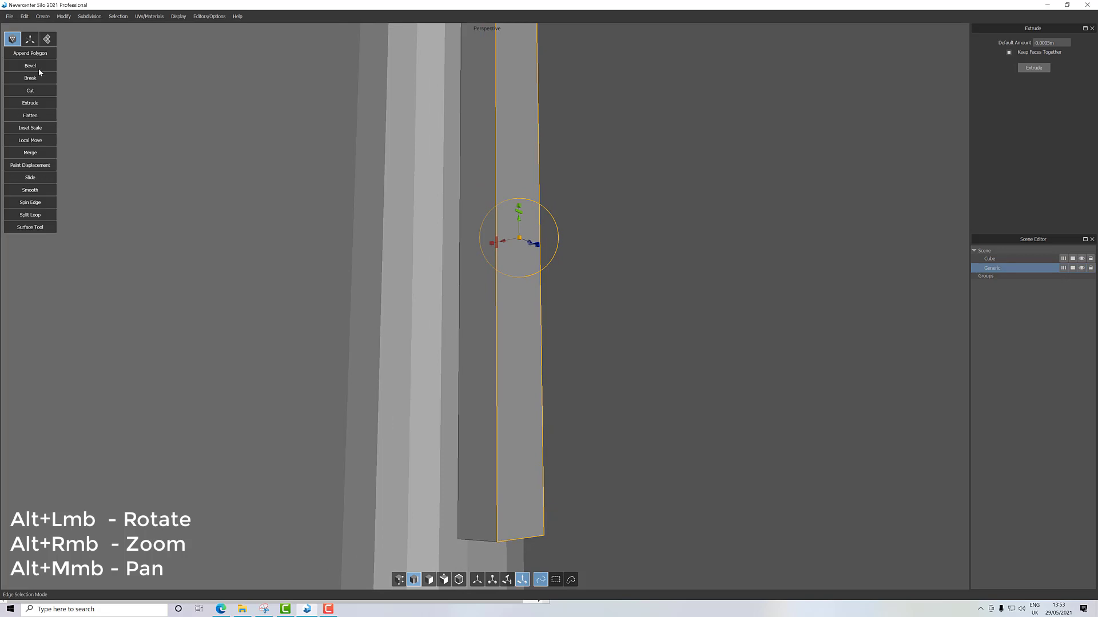
Bevel the block's long edges with several segments, dragging to set the bevel width.
left_click(63, 16)
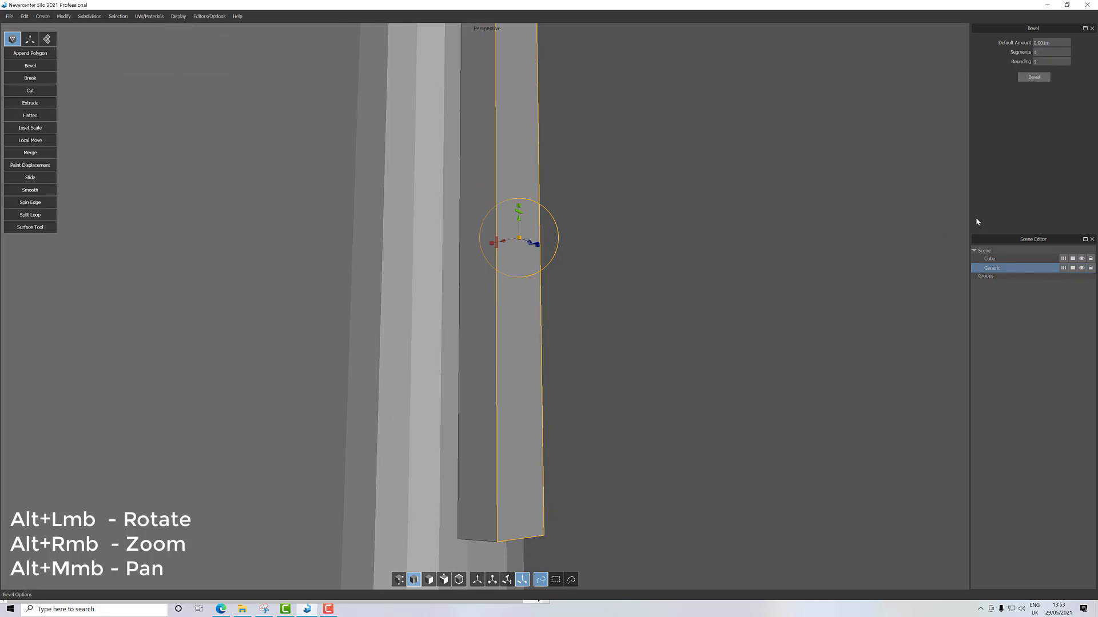
left_click(1043, 52)
type("3")
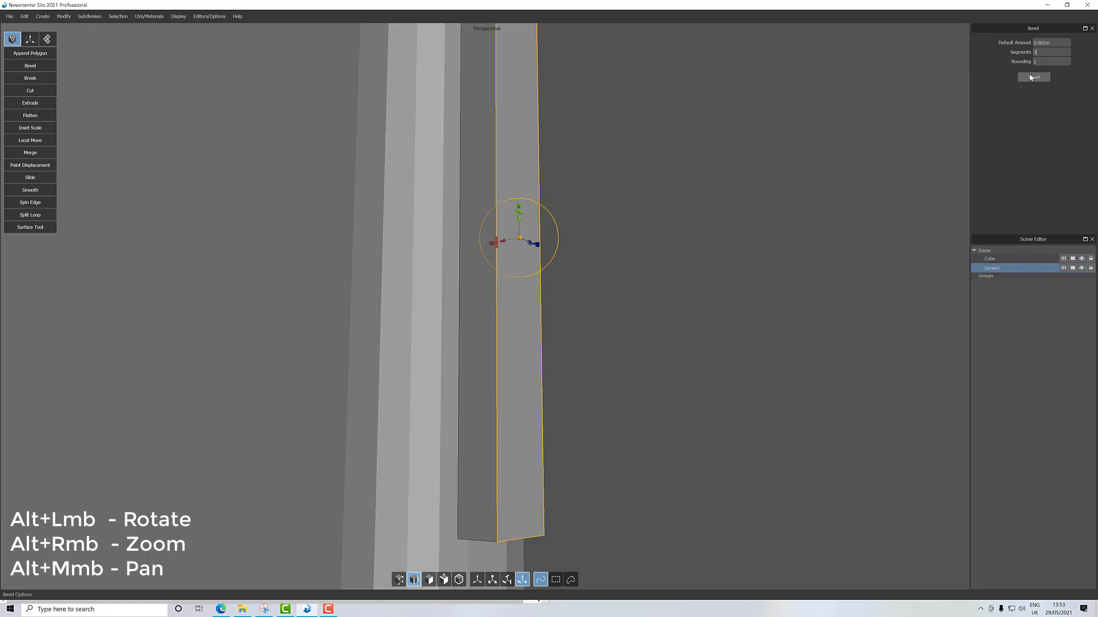
left_click(1033, 78)
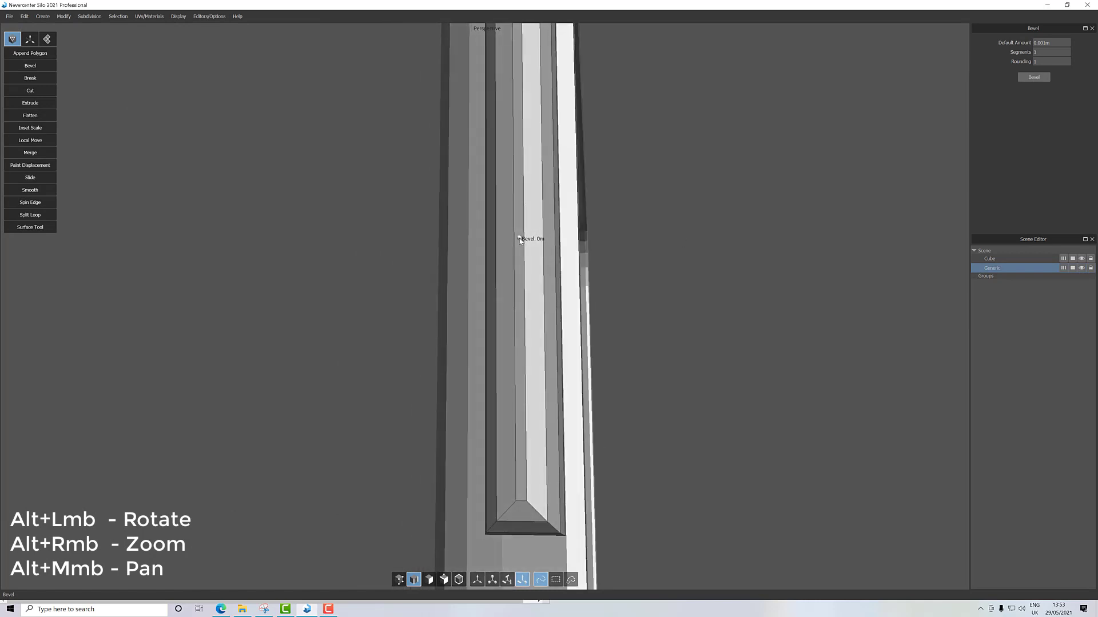
left_click_drag(520, 237, 508, 247)
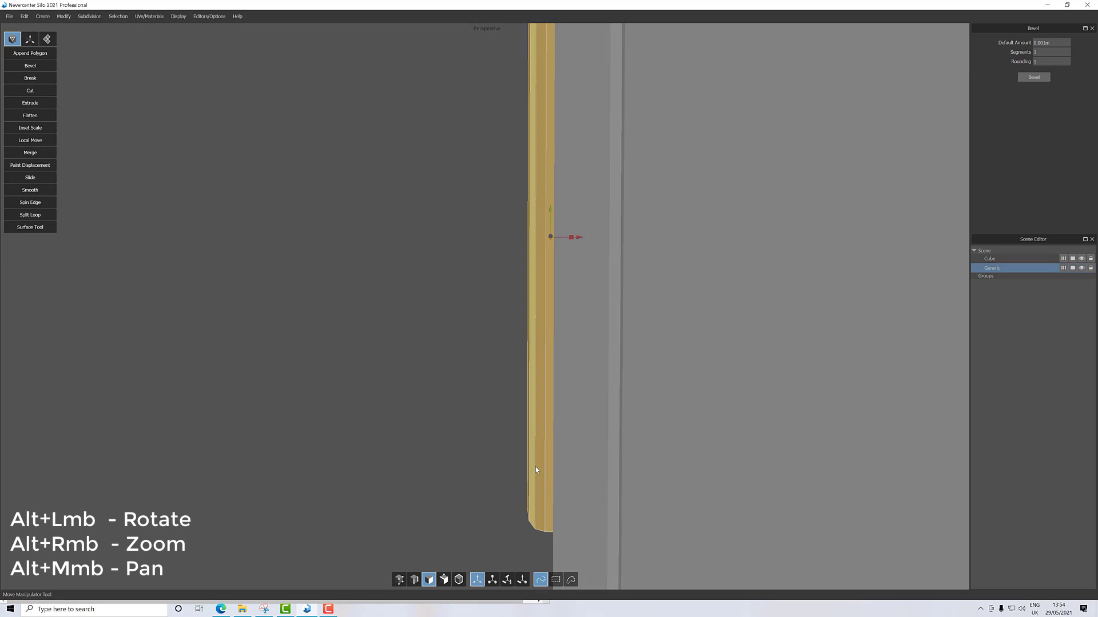
Select Cube in the Scene Editor and switch to Object mode.
left_click(989, 258)
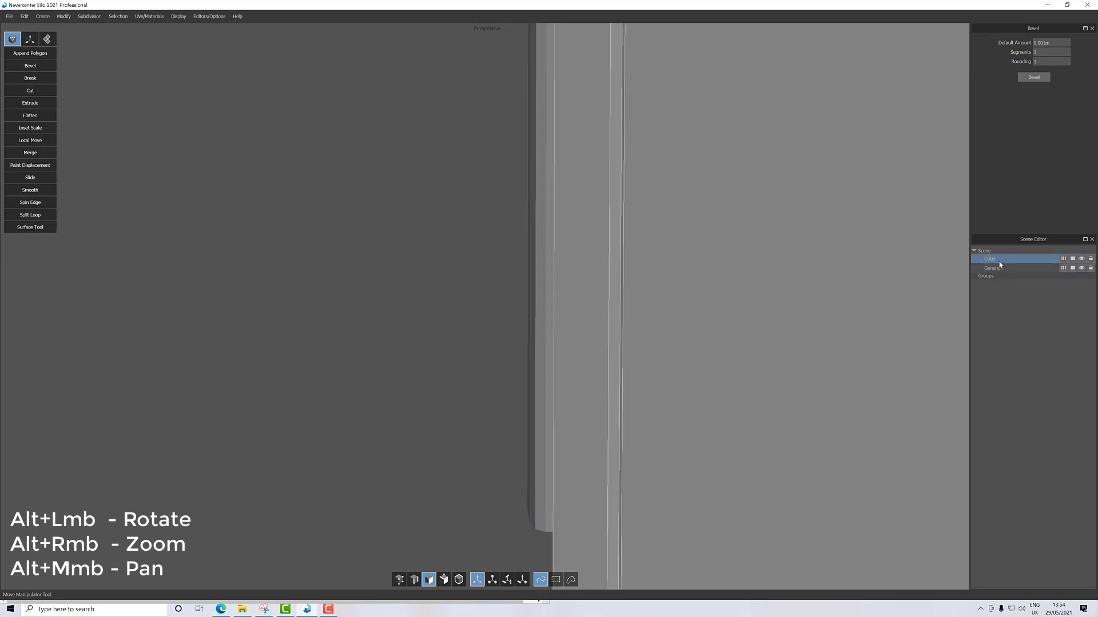
left_click(458, 580)
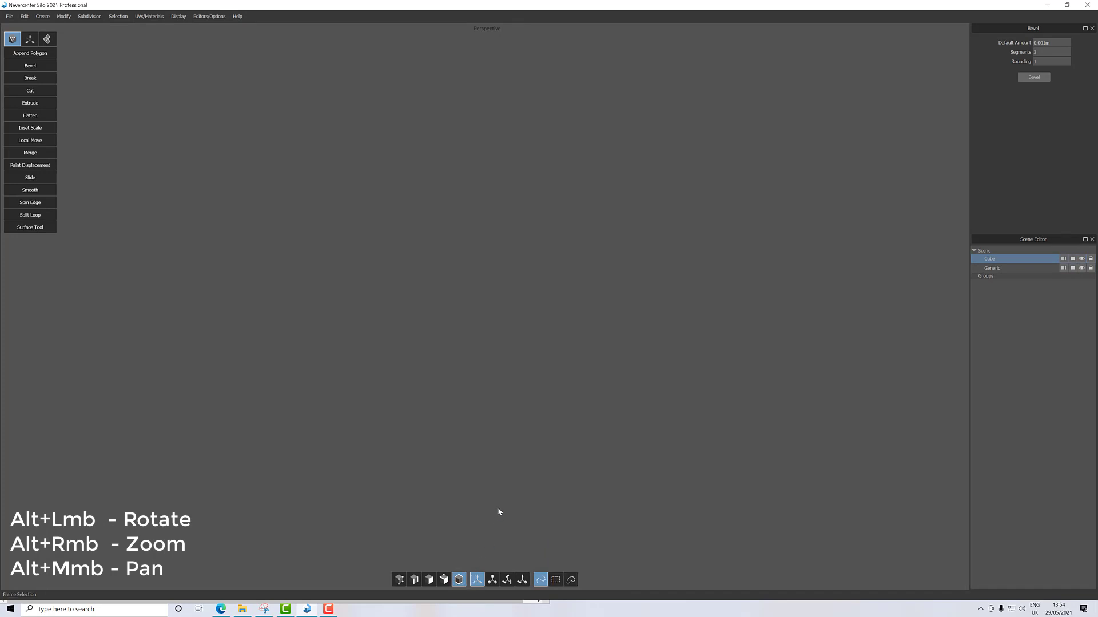
mouse_move(545, 431)
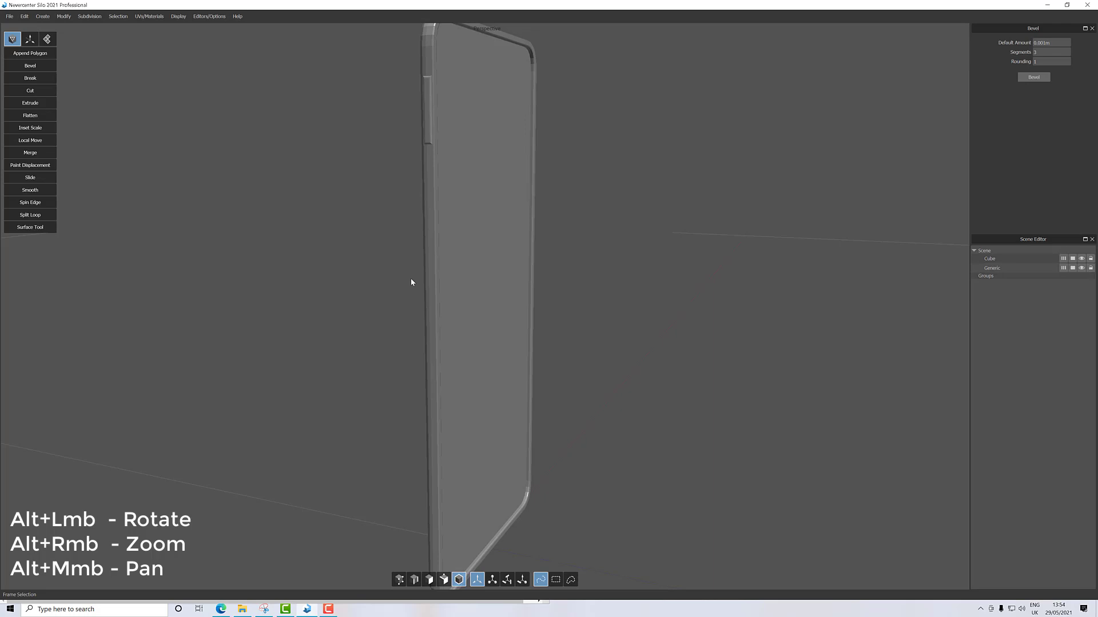
mouse_move(403, 551)
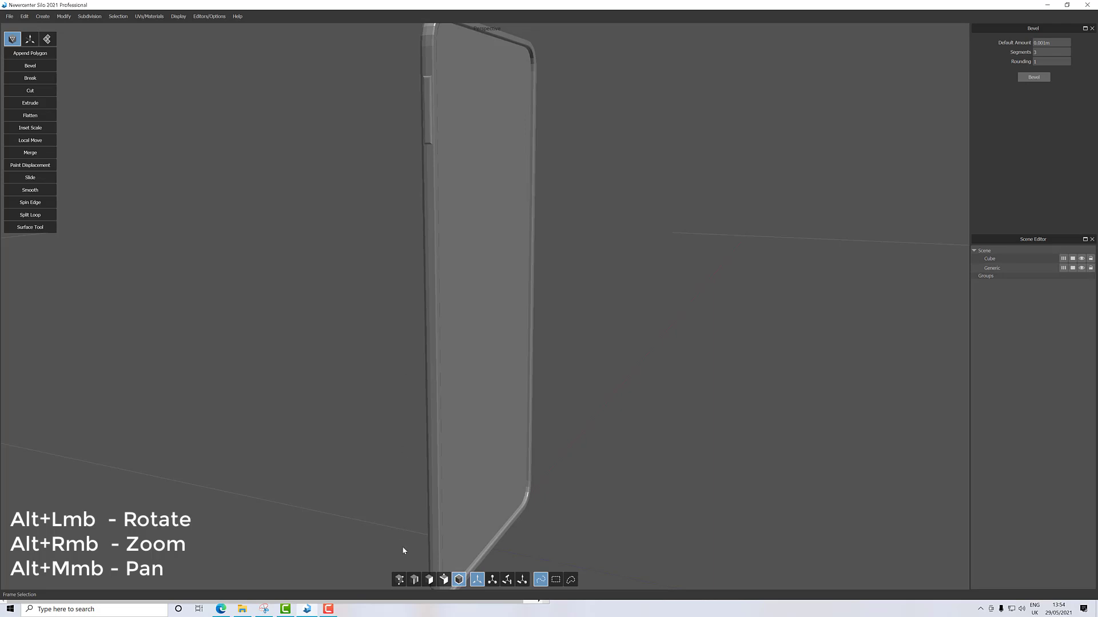